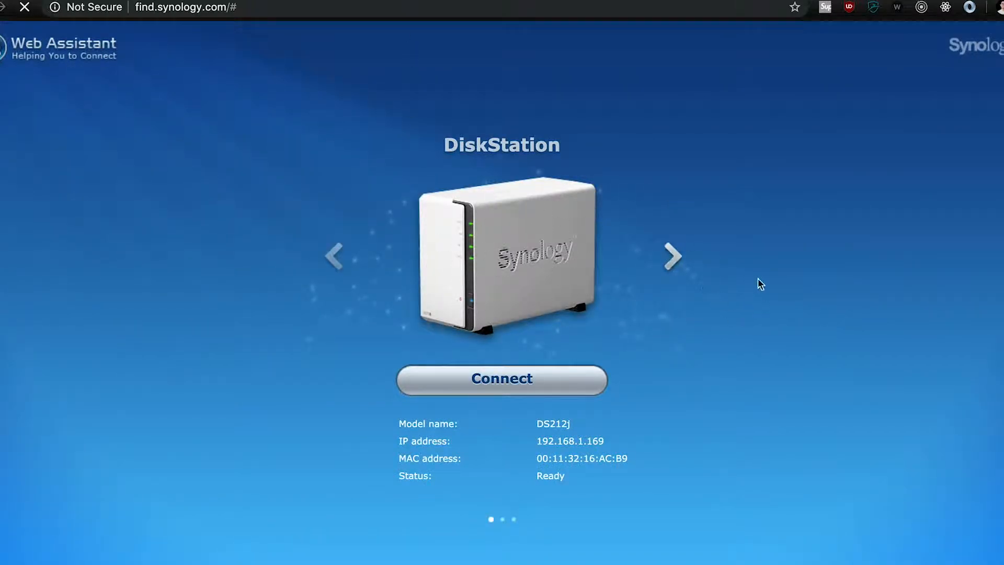
# Connect to the discovered DS918+ and agree to its EULA.
pyautogui.click(673, 254)
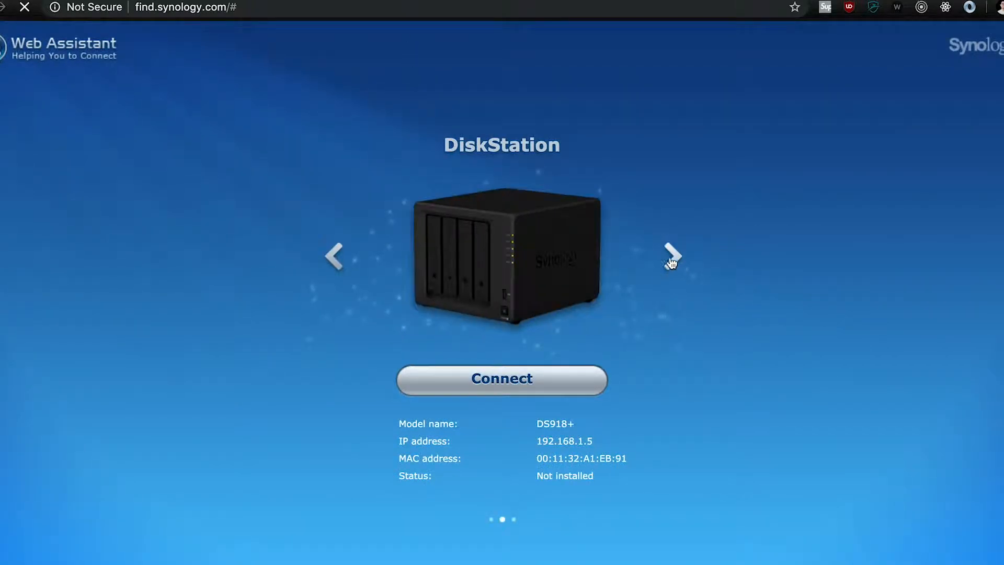
pyautogui.click(502, 378)
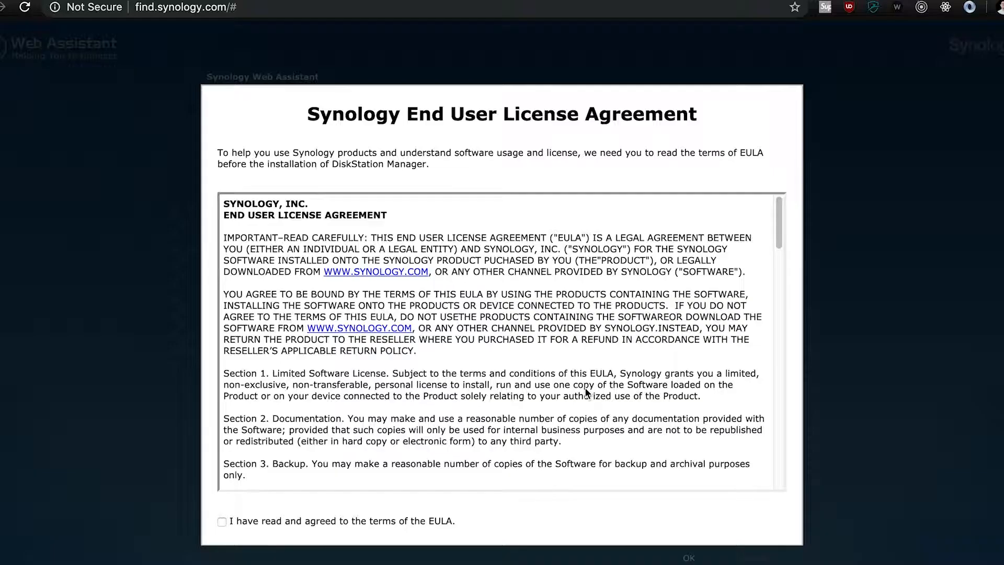
pyautogui.scroll(-3)
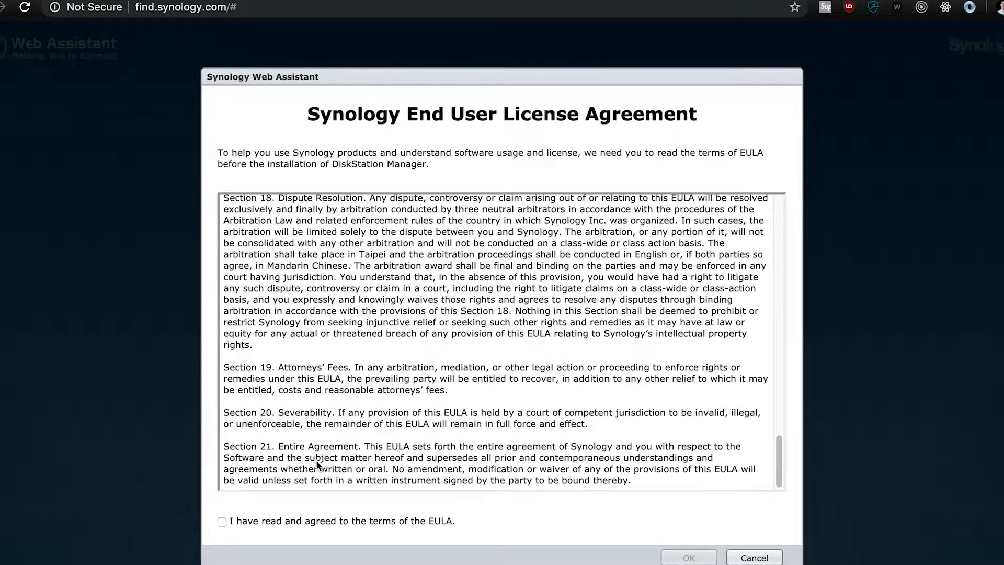
pyautogui.click(222, 521)
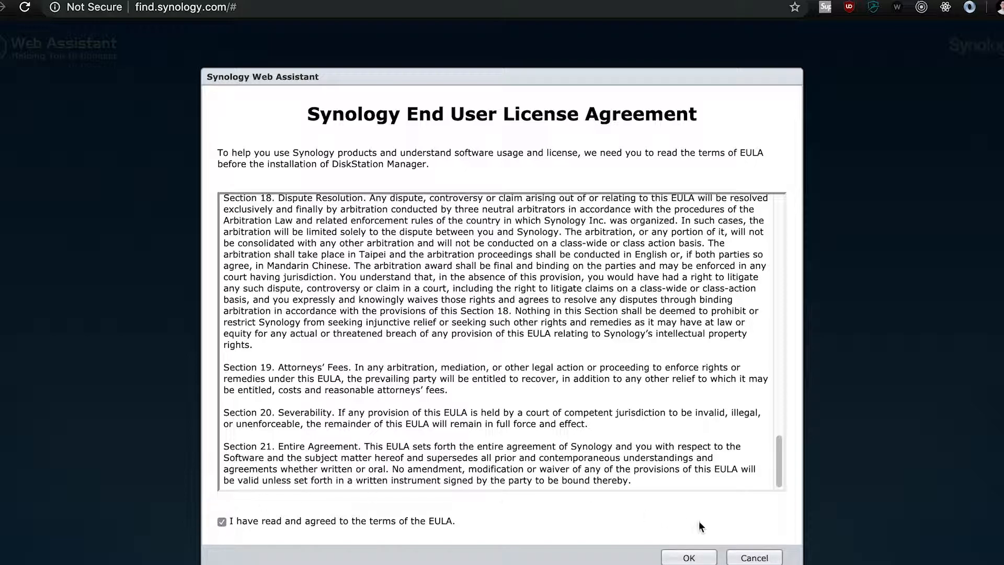
pyautogui.click(688, 558)
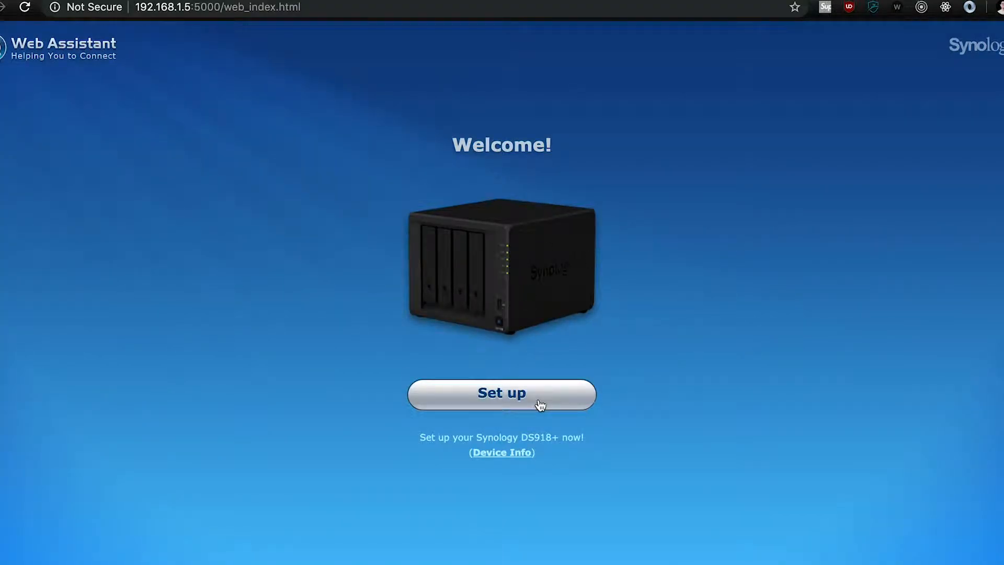
# Set up the DS918+ with the latest DSM, acknowledging that disk data will be removed.
pyautogui.click(501, 394)
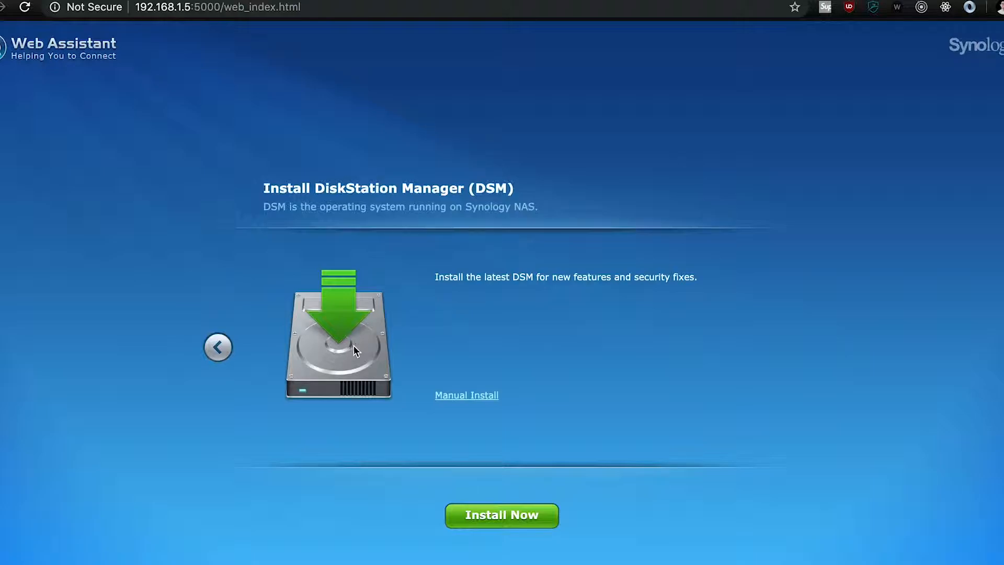
pyautogui.click(502, 515)
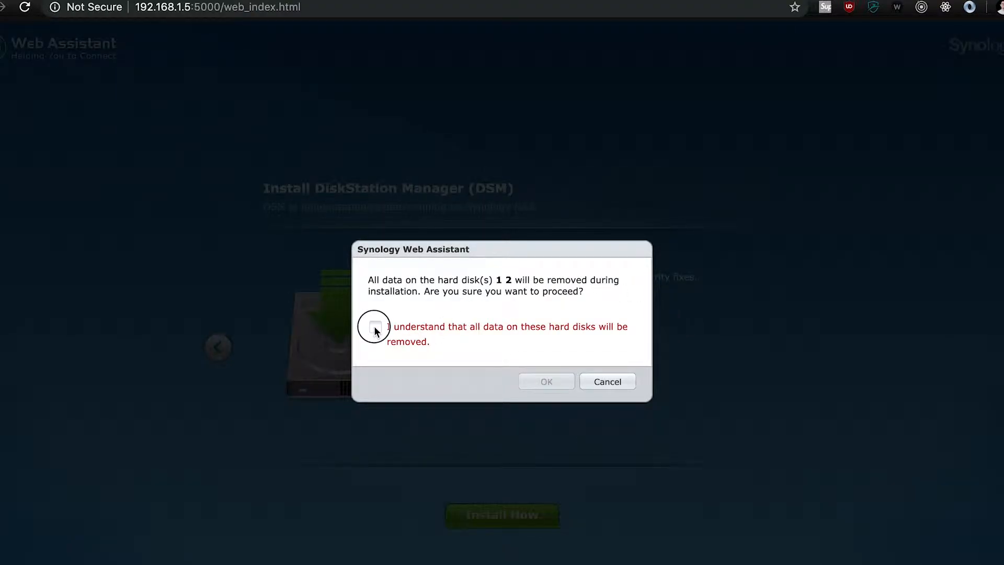
pyautogui.click(546, 381)
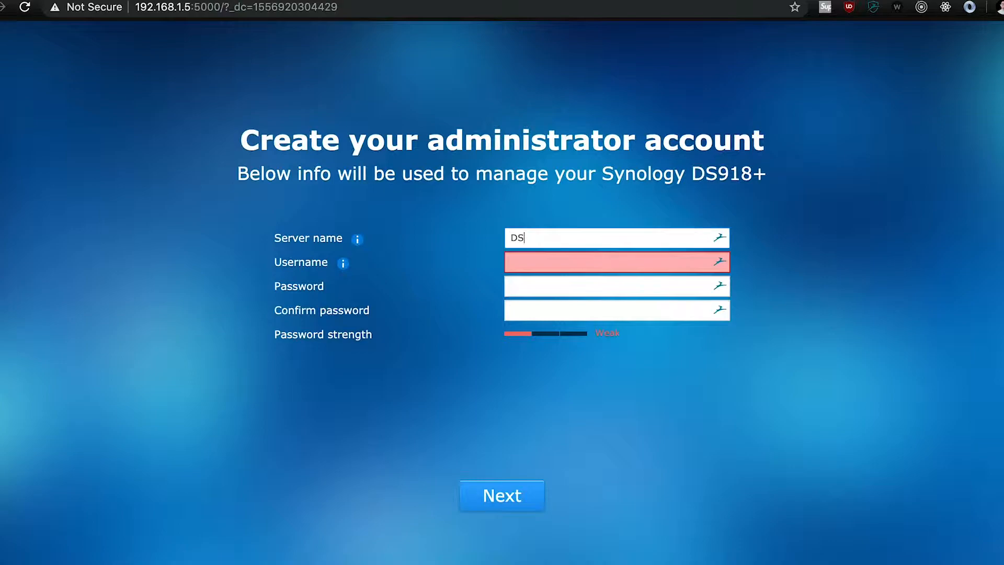
# Submit server name DS918 and username admin with a generated strong password.
pyautogui.write('ad')
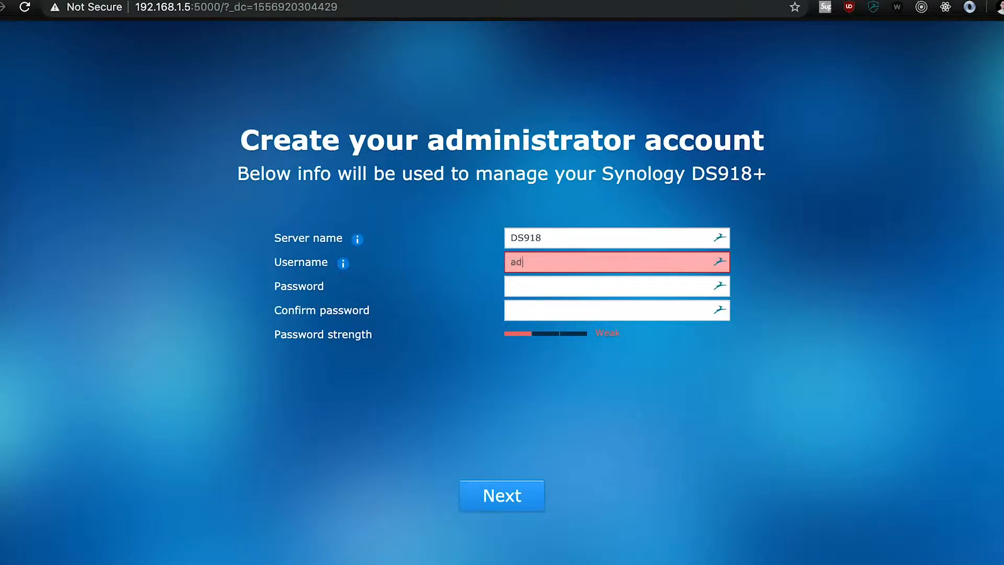
pyautogui.click(615, 286)
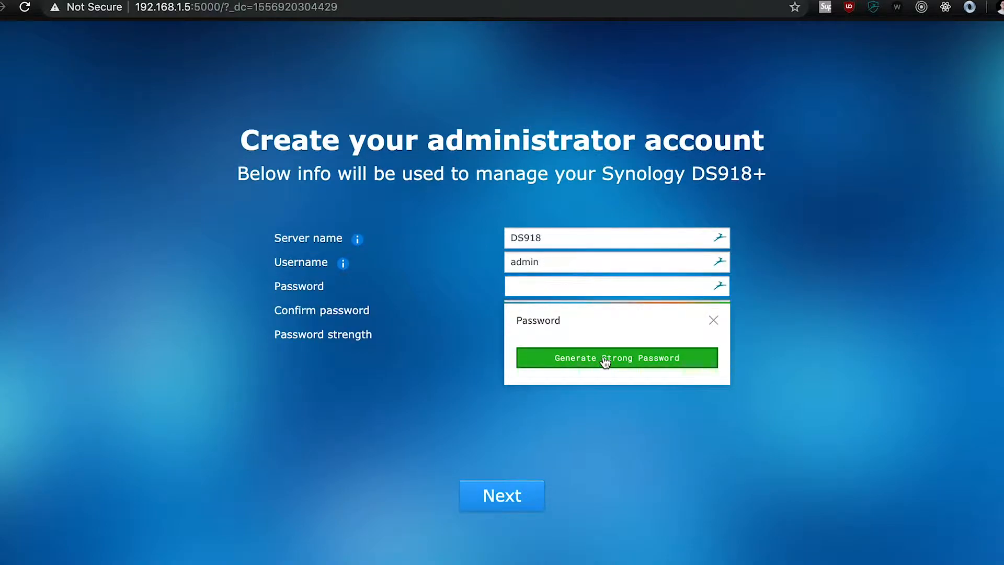
pyautogui.click(615, 357)
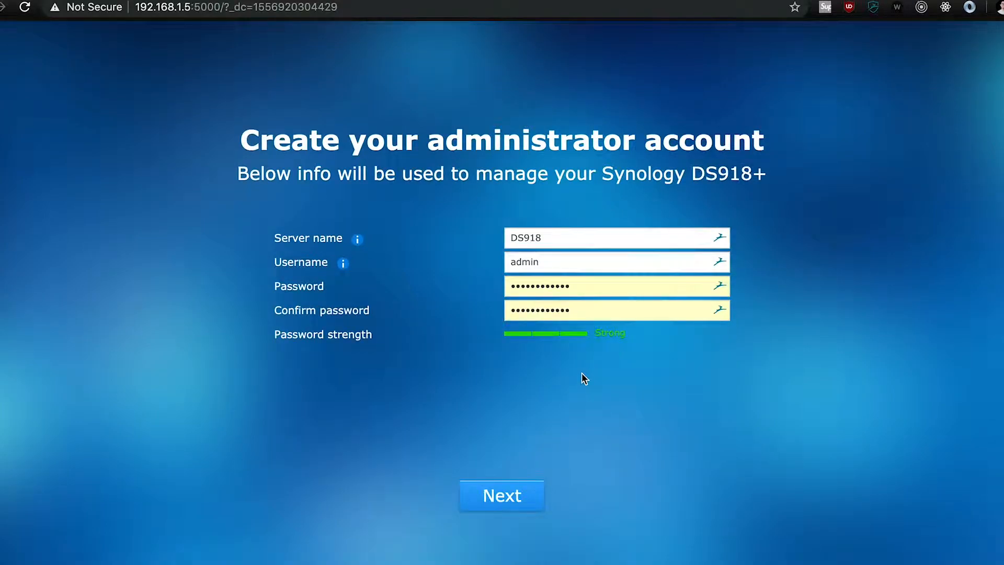
pyautogui.click(501, 495)
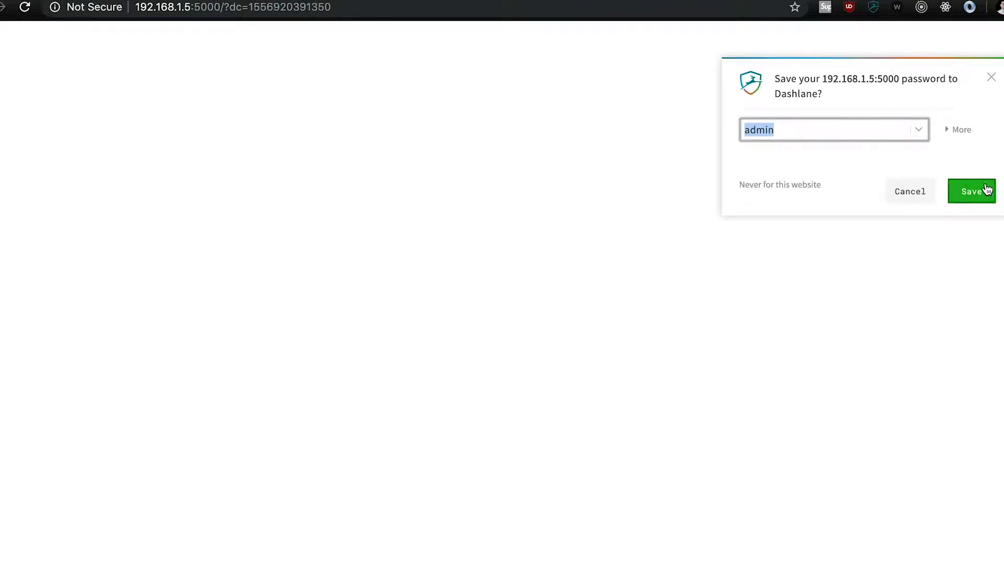
# Save the password, choose manual DSM update notifications, allow find.synology.com location sharing, and enter DSM.
pyautogui.click(972, 191)
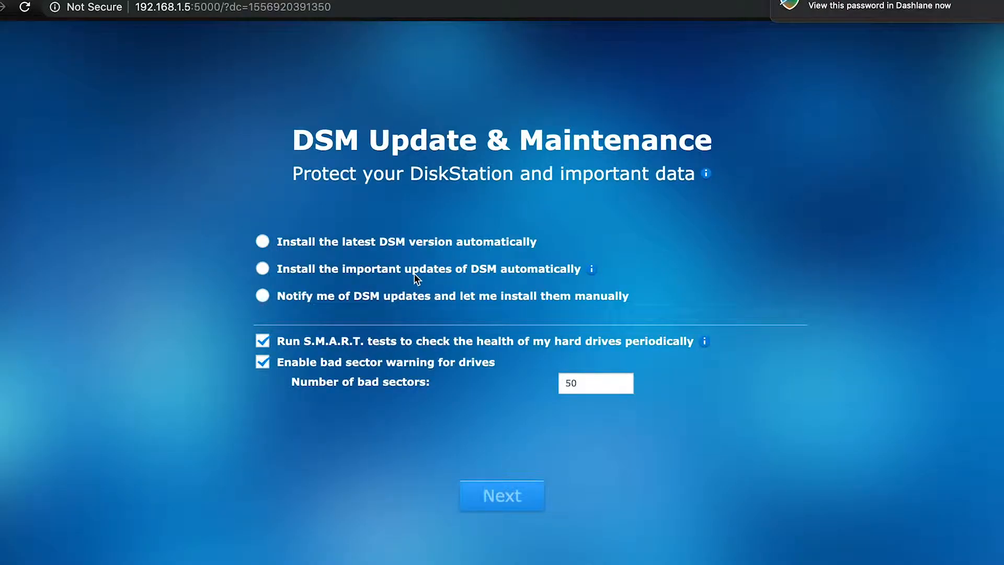
pyautogui.click(262, 295)
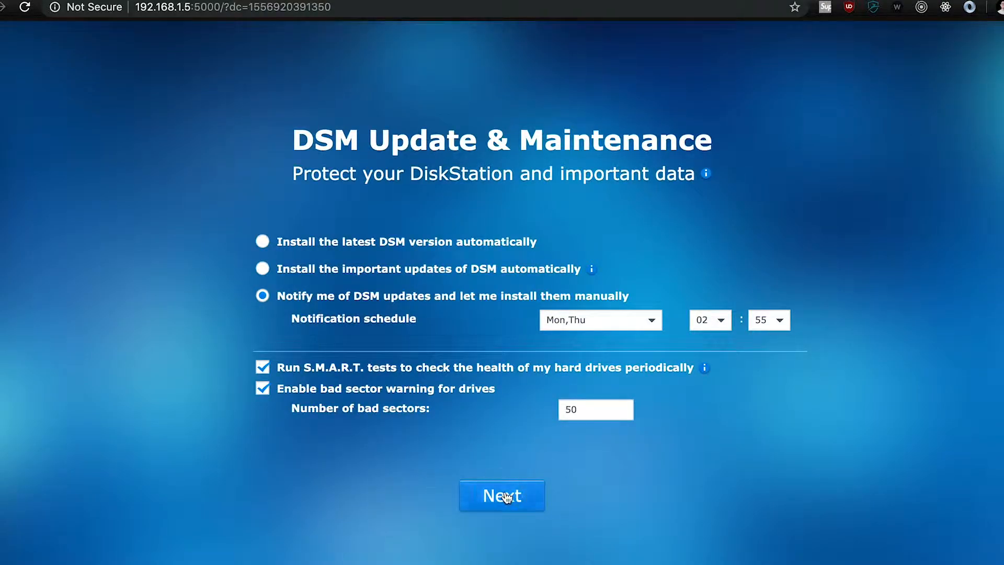
pyautogui.click(501, 496)
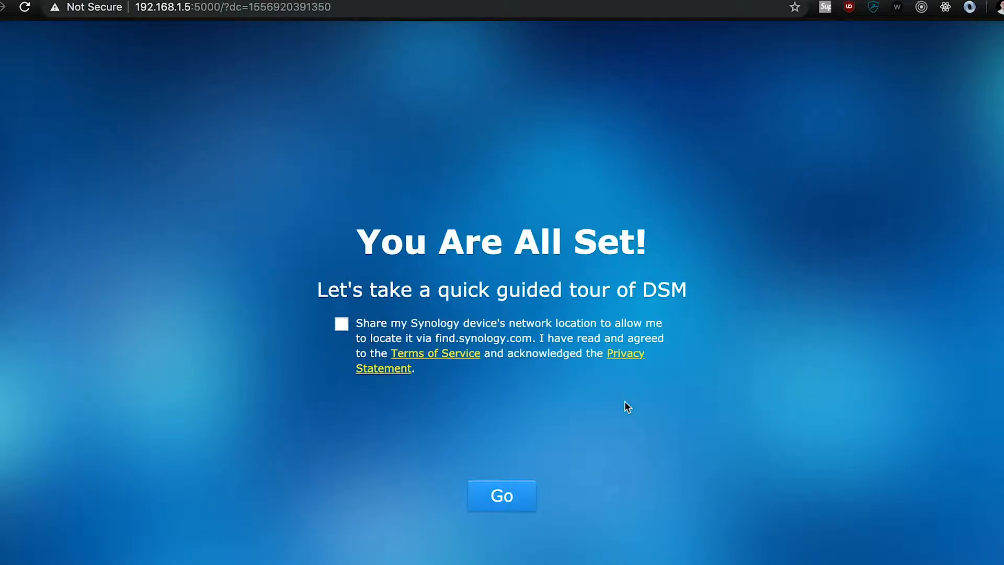
pyautogui.click(341, 323)
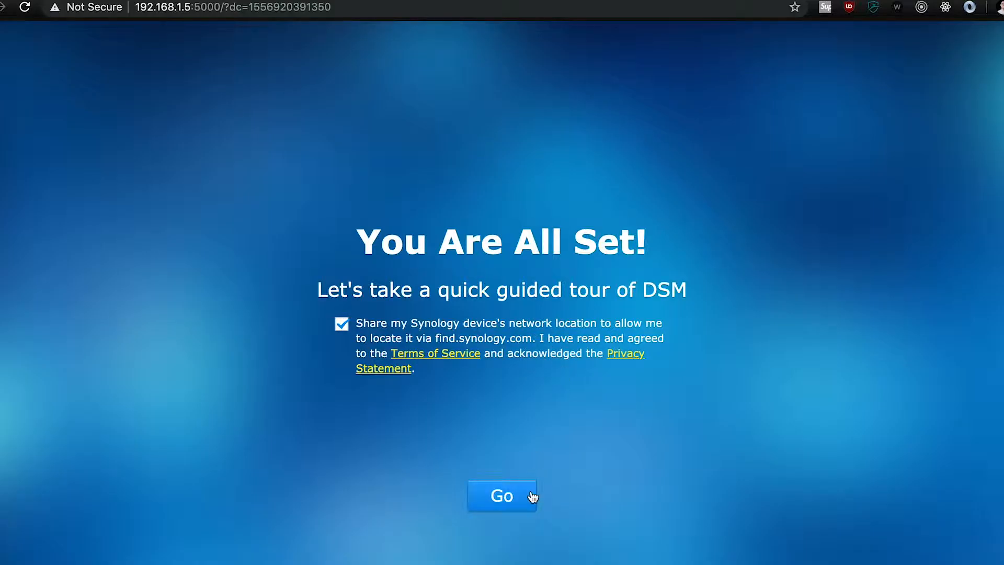
pyautogui.click(502, 495)
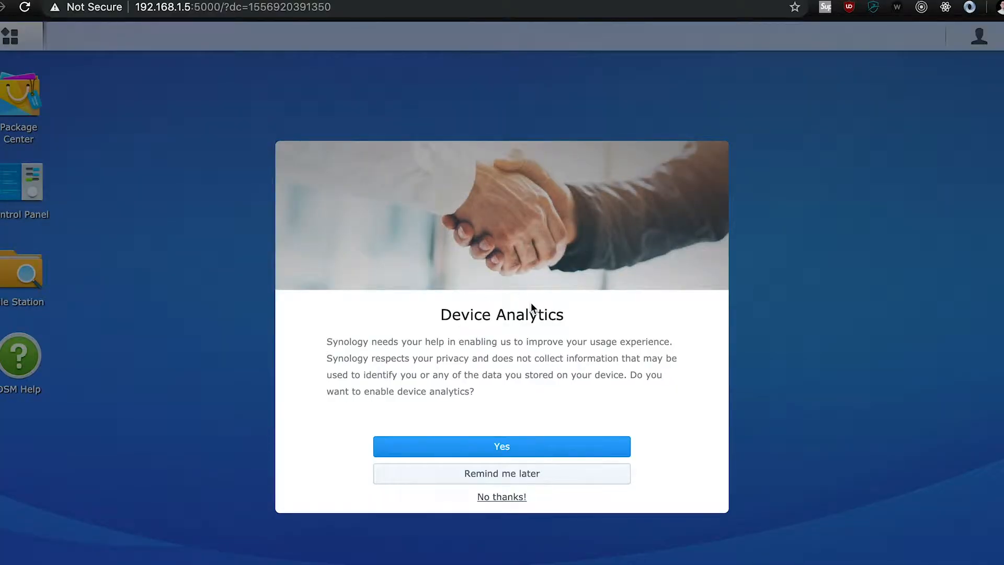
pyautogui.moveTo(497, 393)
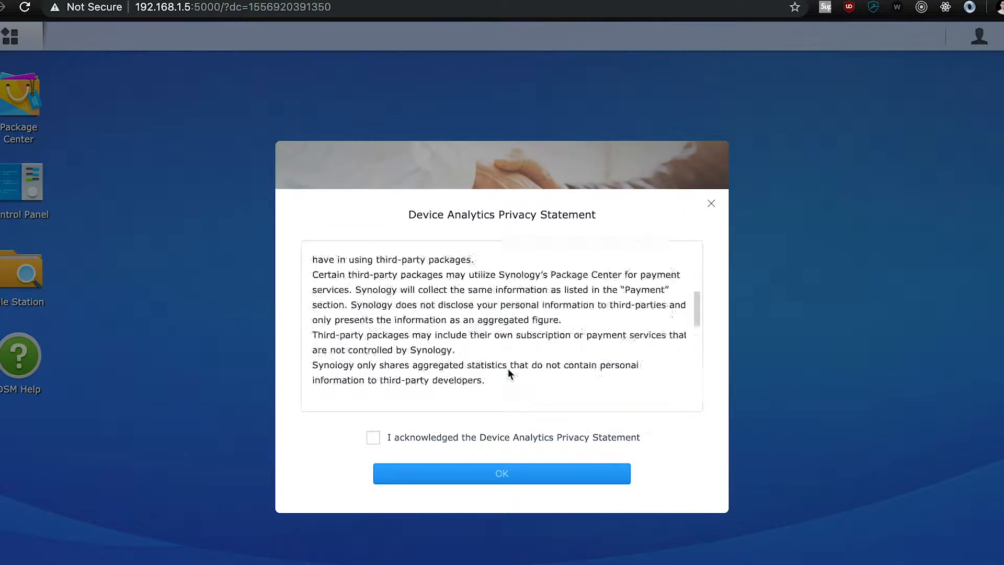
# Accept the Device Analytics Privacy Statement to enable analytics.
pyautogui.click(710, 203)
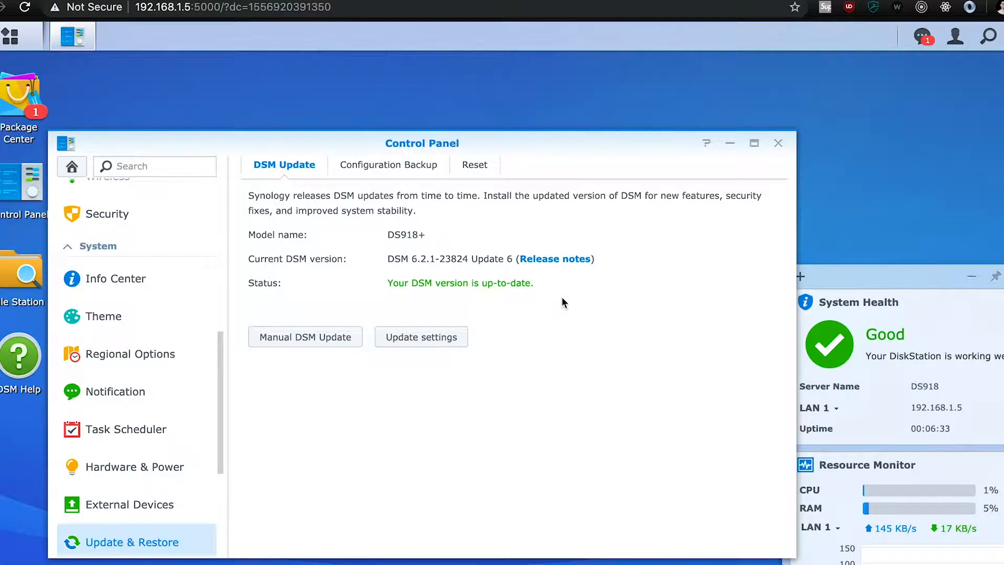
# Review the Network section's interface, DSM port and server name/gateway settings.
pyautogui.scroll(-3)
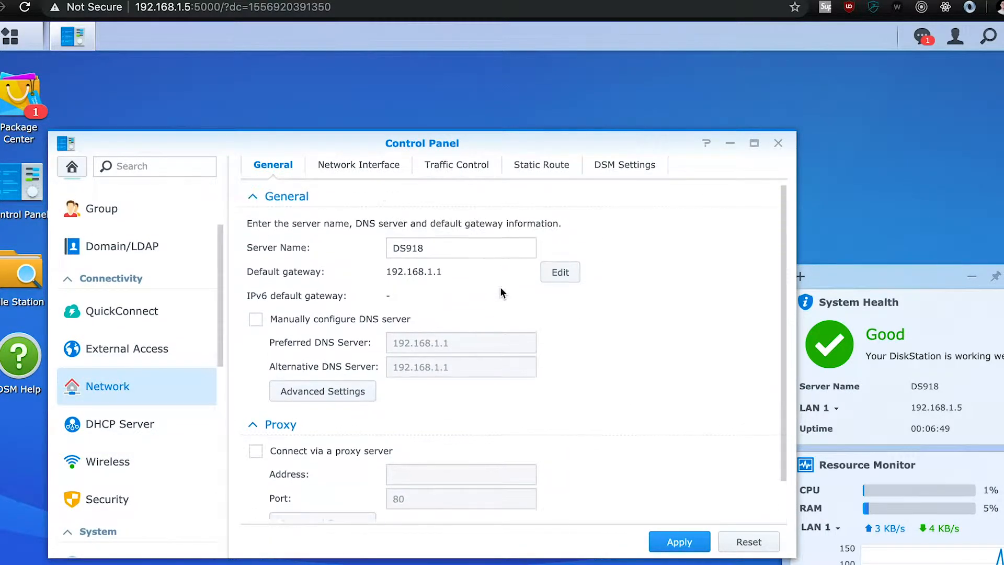
pyautogui.moveTo(376, 395)
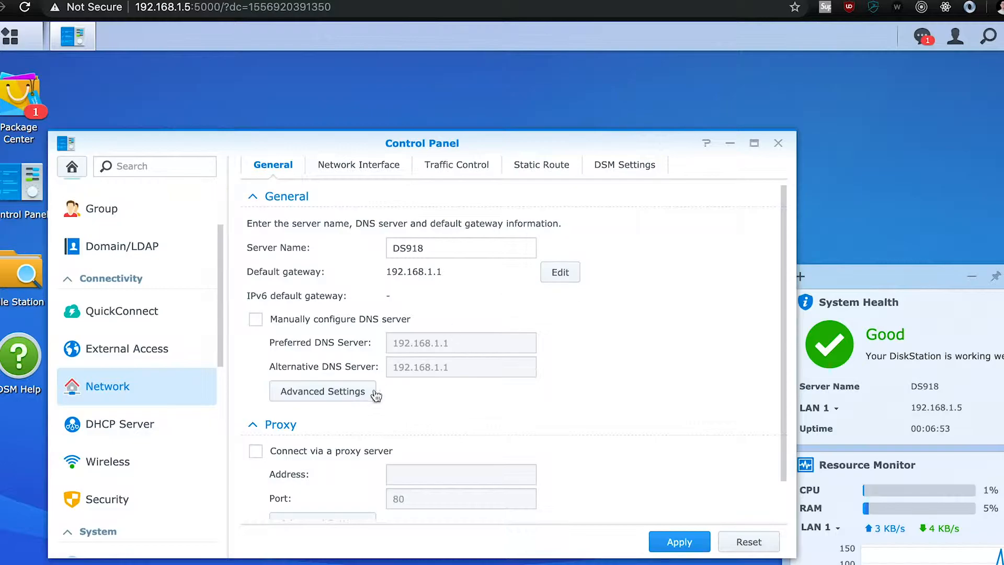
pyautogui.click(359, 165)
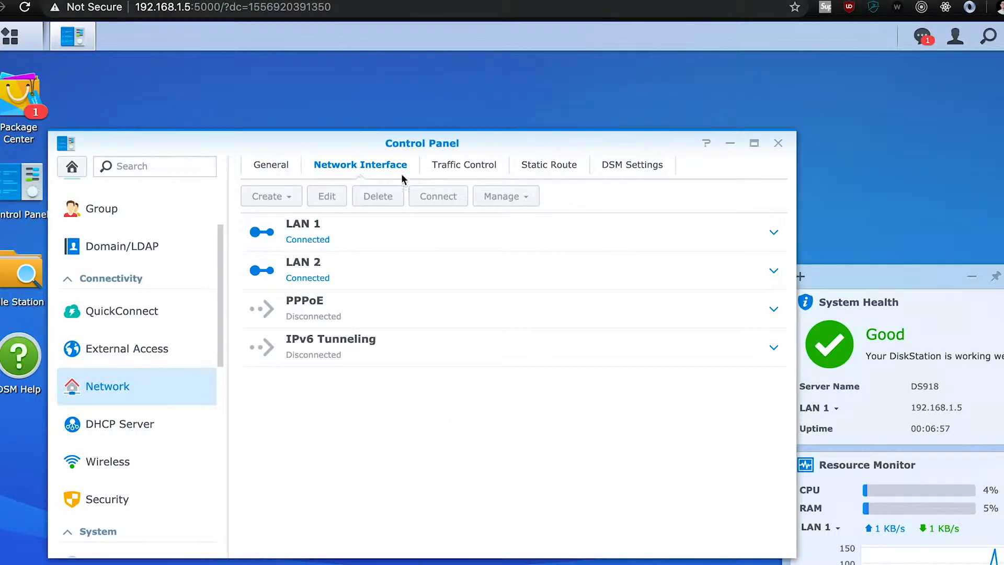
pyautogui.click(633, 165)
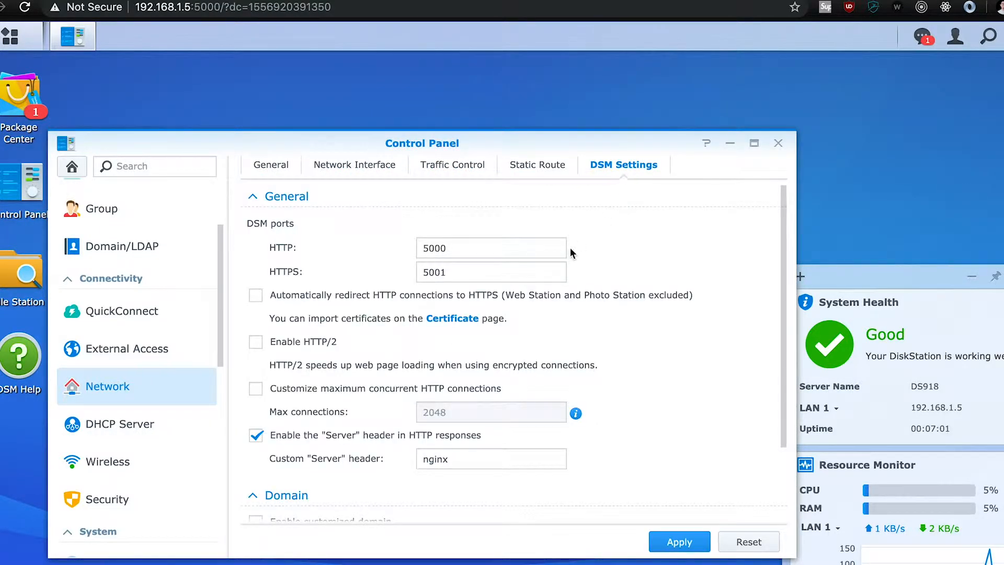
pyautogui.click(273, 165)
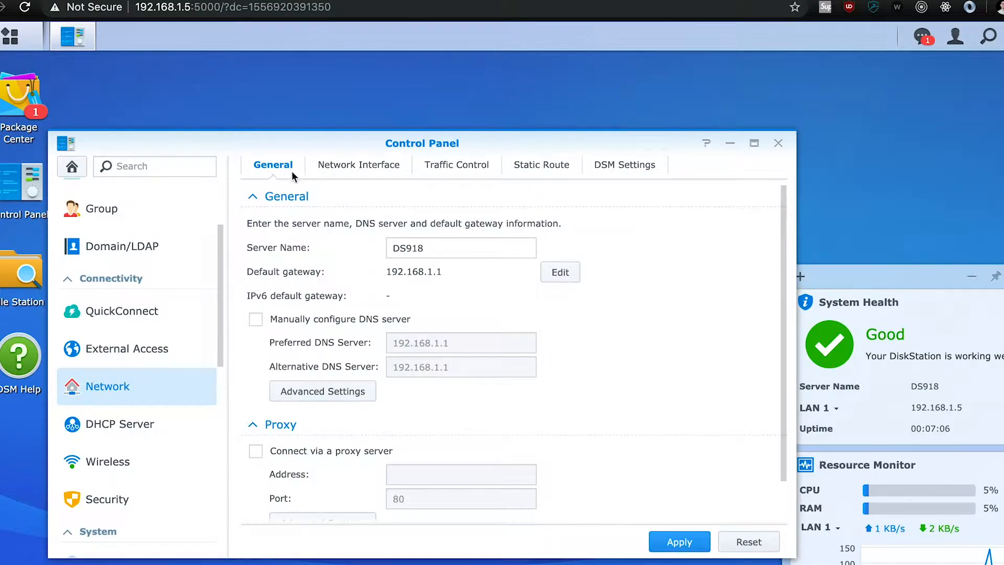
# Look through External Access, User and Domain/LDAP, apply, and view the empty Shared Folder list.
pyautogui.click(126, 348)
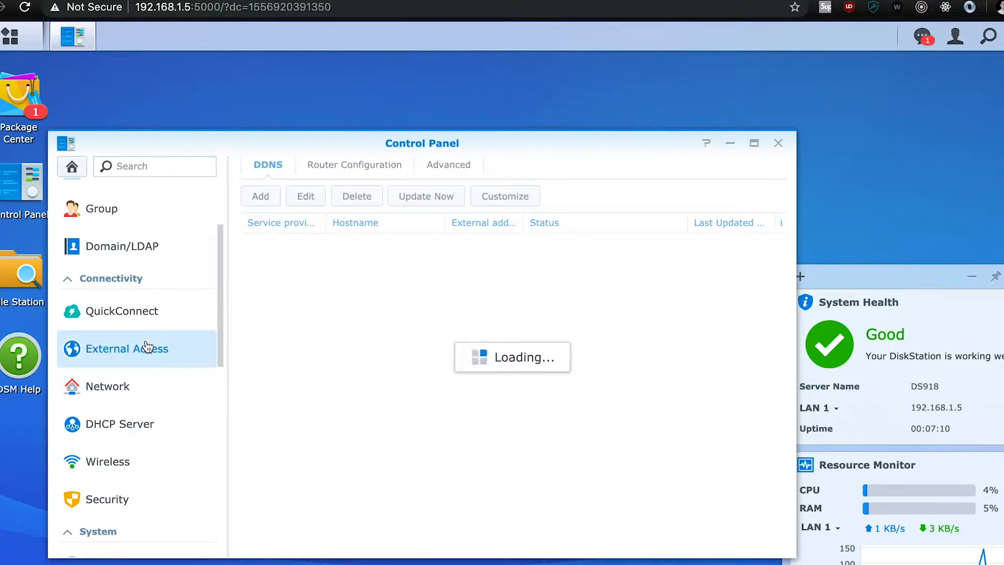
pyautogui.click(97, 297)
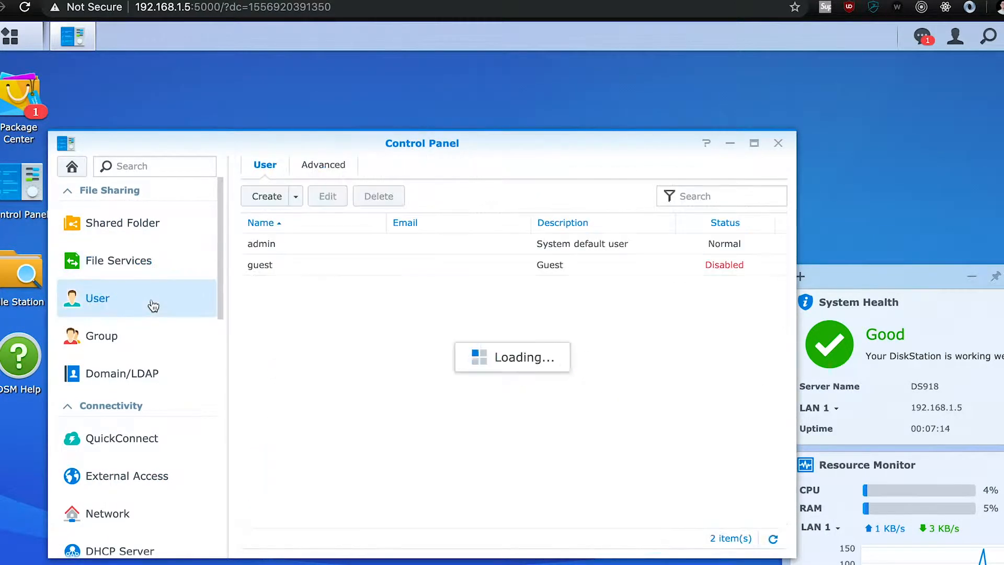
pyautogui.click(123, 374)
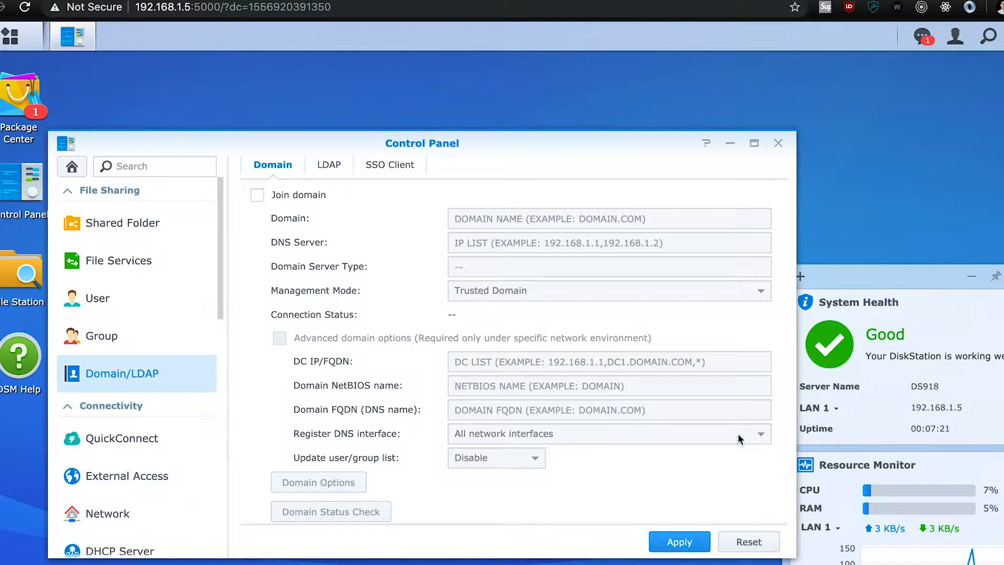
pyautogui.click(679, 541)
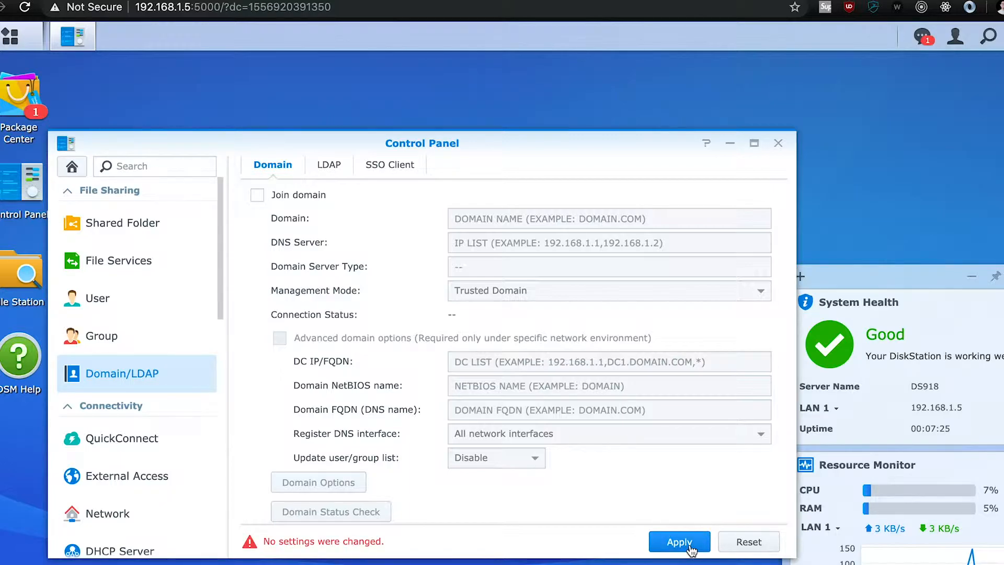
pyautogui.click(122, 223)
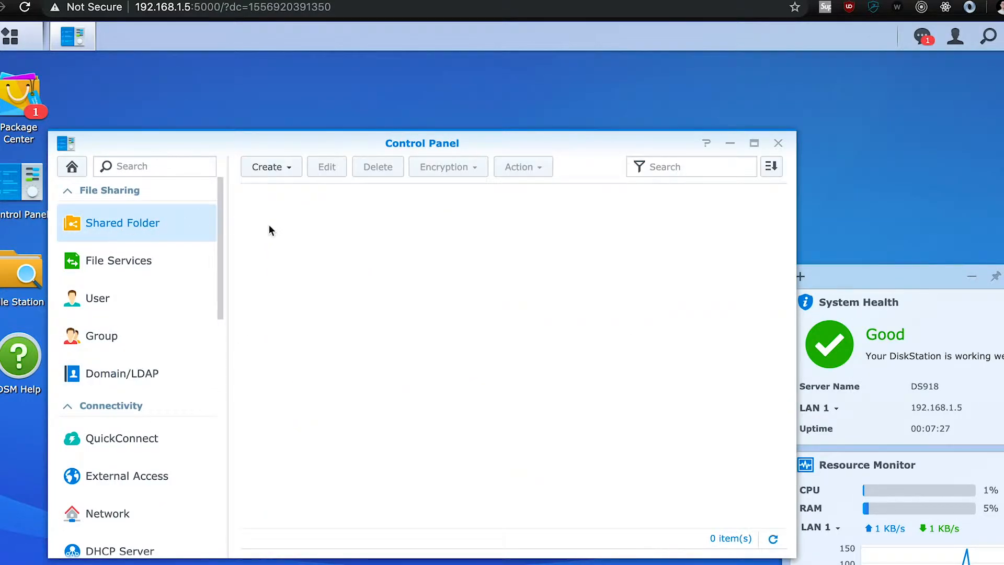
# Attempt a new shared folder, accept the no-volume warning, and start a volume in Storage Manager.
pyautogui.click(267, 166)
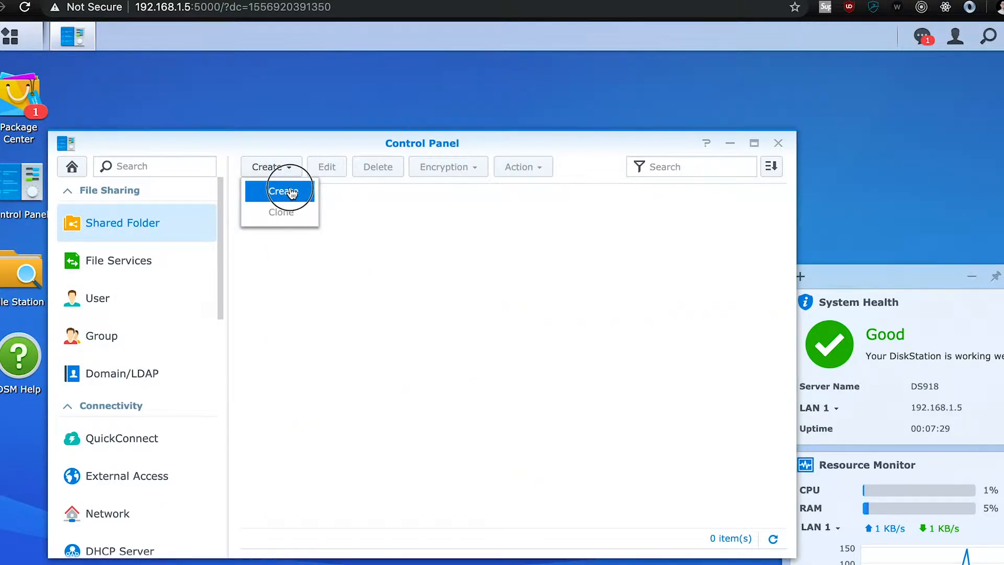
pyautogui.click(281, 191)
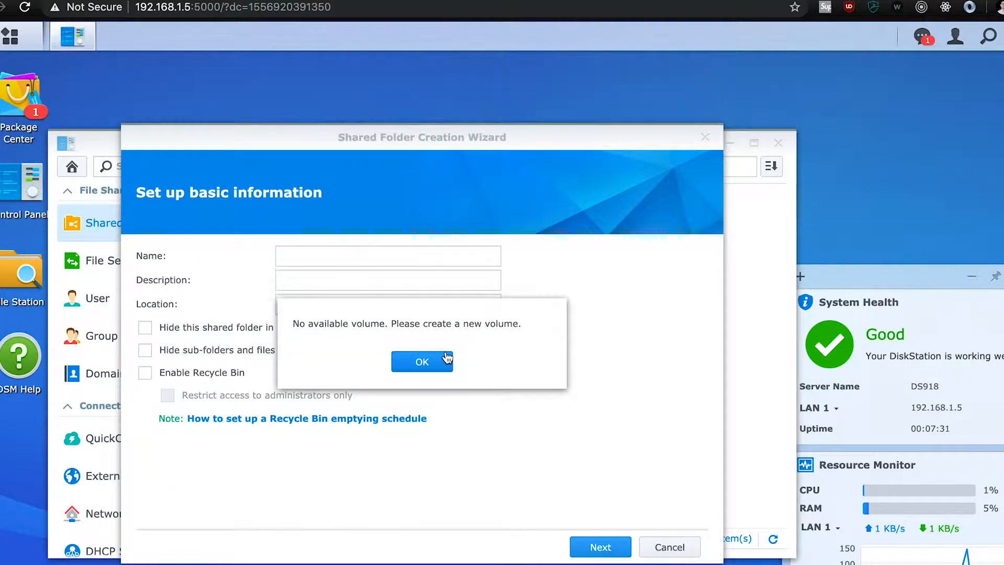
pyautogui.click(422, 362)
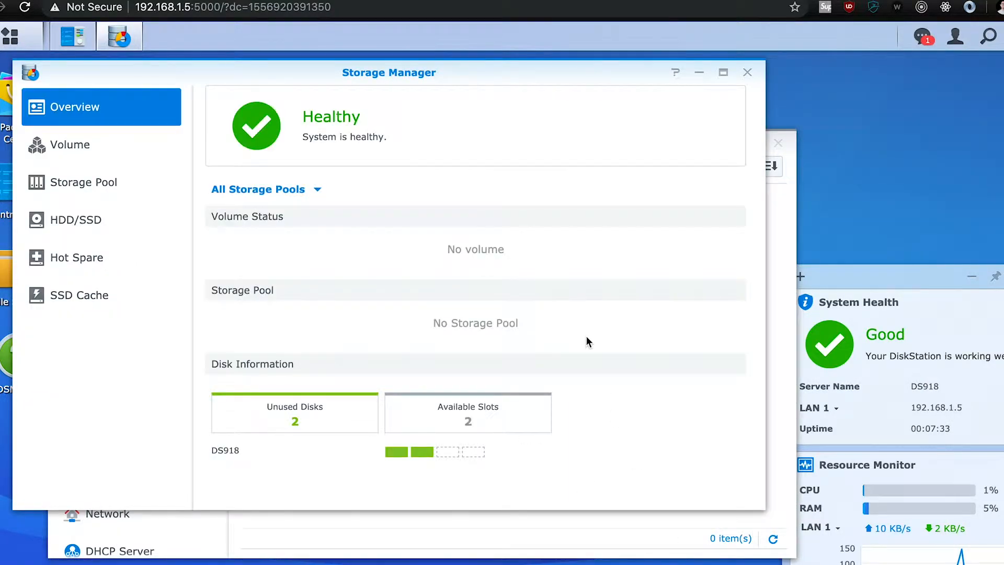
pyautogui.click(70, 144)
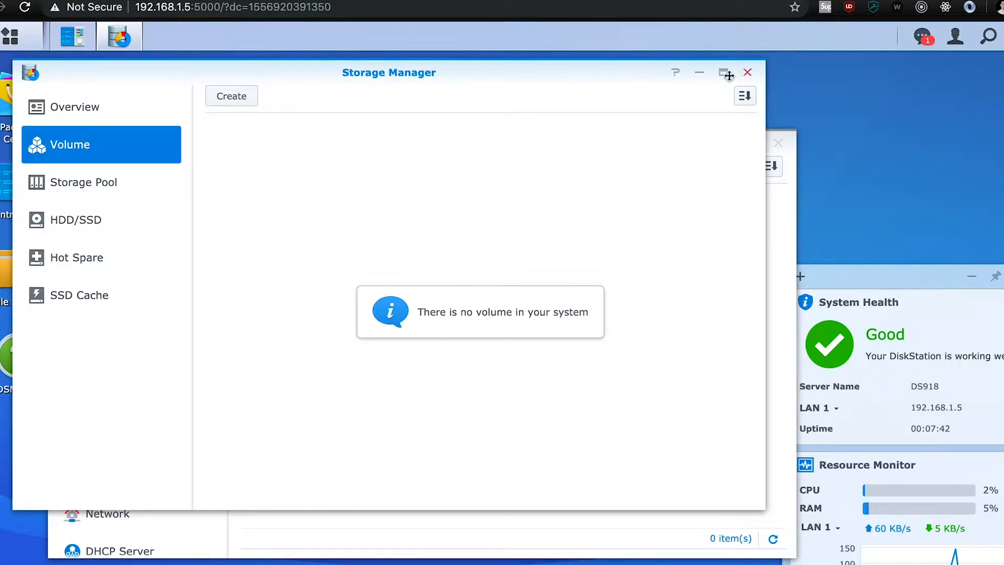
pyautogui.click(231, 95)
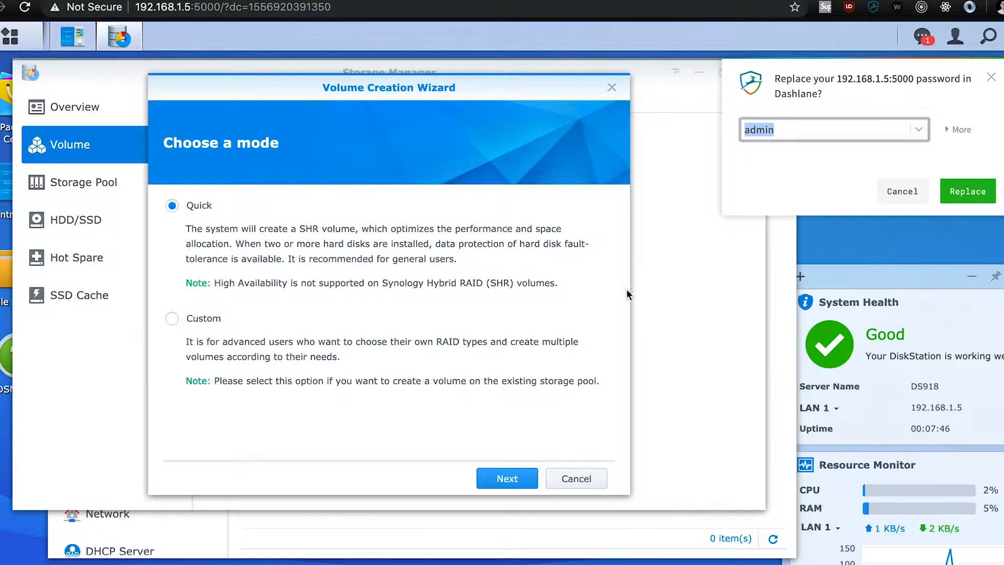
# Apply a Quick SHR Btrfs volume on Disks 1 and 2, accepting the erase warning.
pyautogui.click(507, 478)
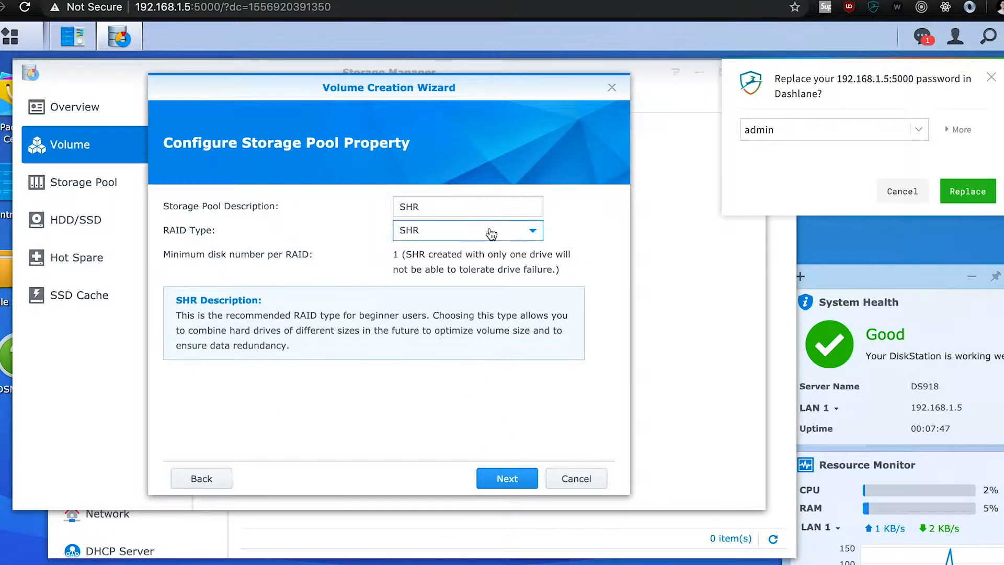
pyautogui.moveTo(553, 425)
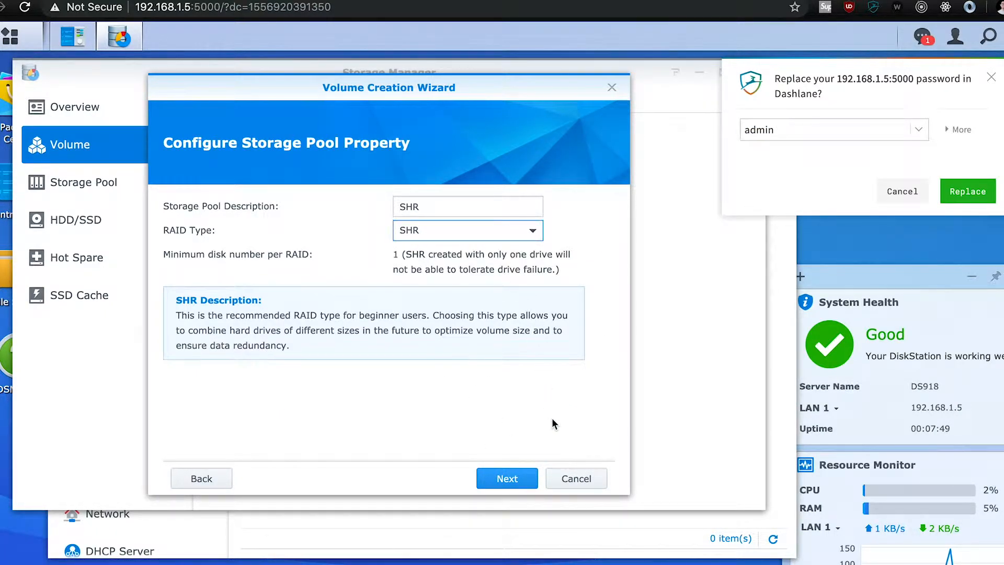
pyautogui.click(507, 479)
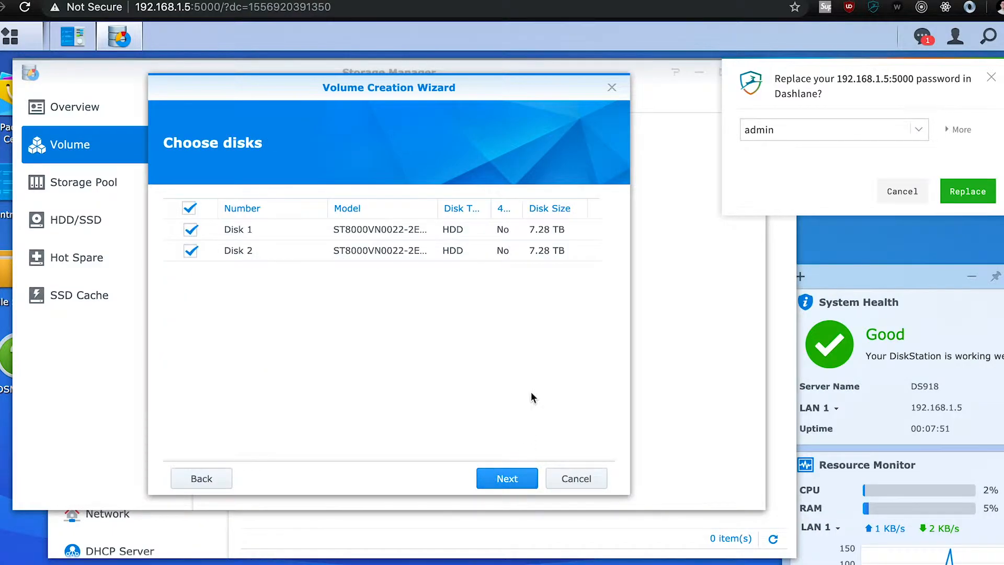
pyautogui.click(507, 479)
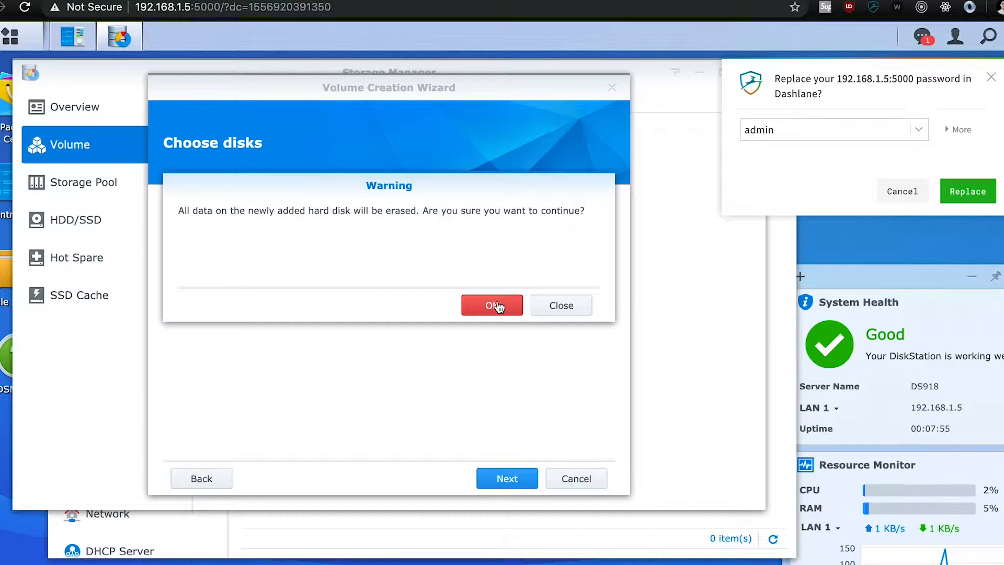
pyautogui.click(492, 305)
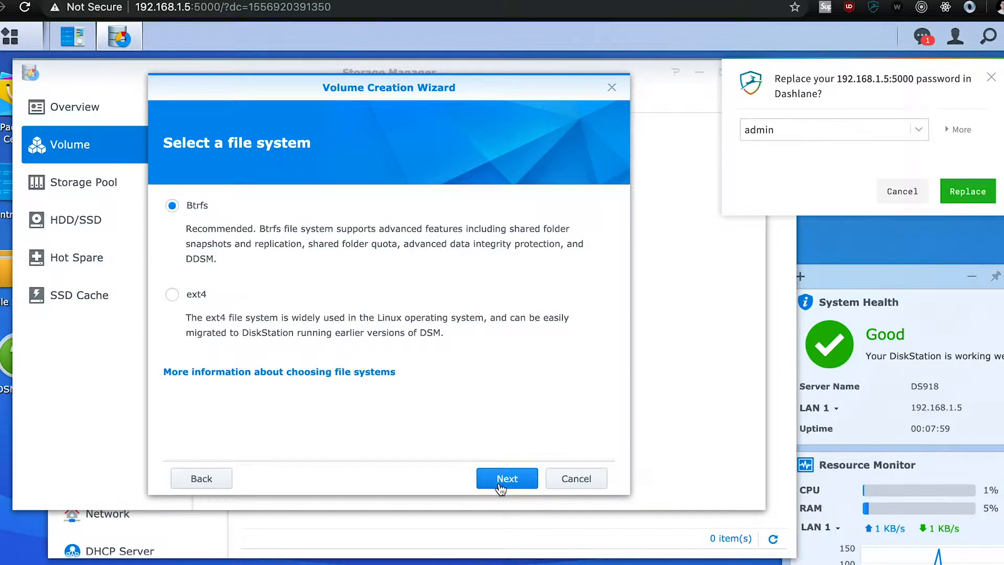
pyautogui.click(507, 478)
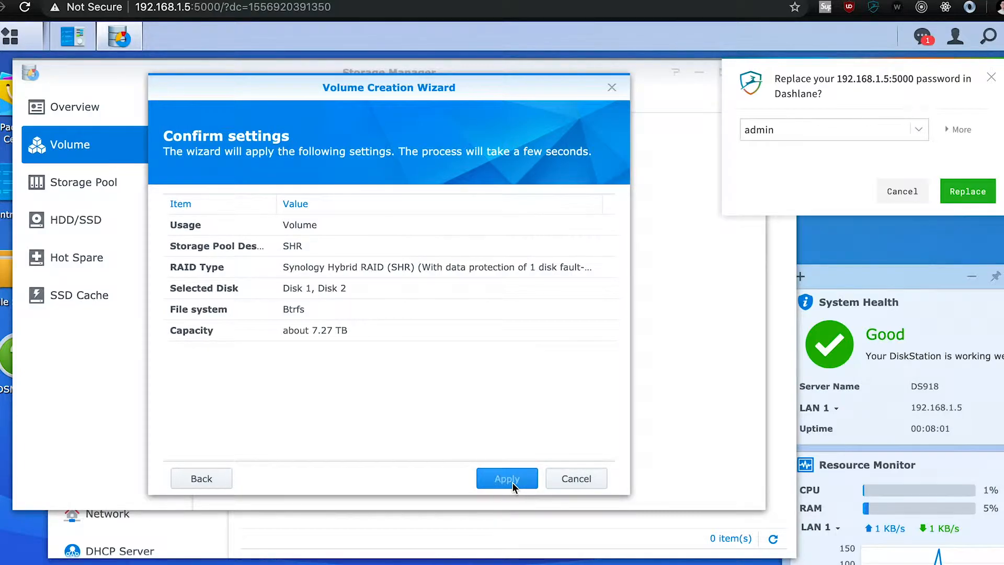
pyautogui.click(507, 479)
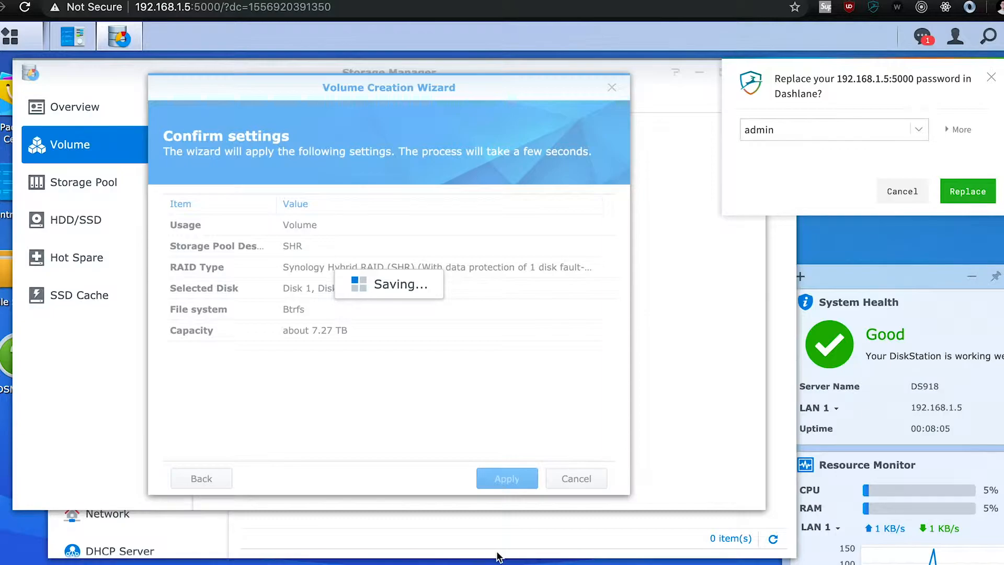
# Let Volume 1 finish creating and cancel the Dashlane password prompt as disk verification starts.
pyautogui.click(507, 478)
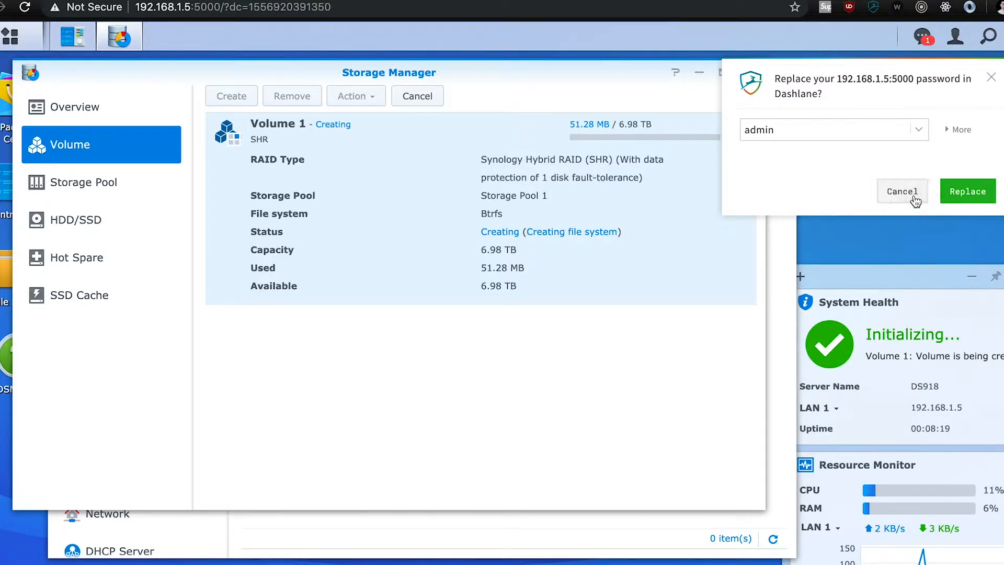
pyautogui.click(826, 130)
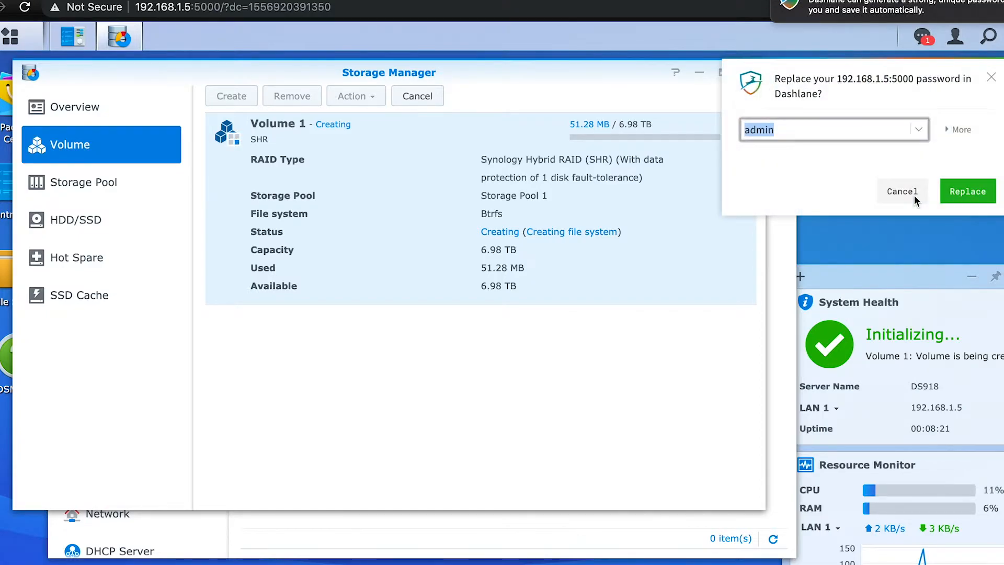
pyautogui.click(902, 191)
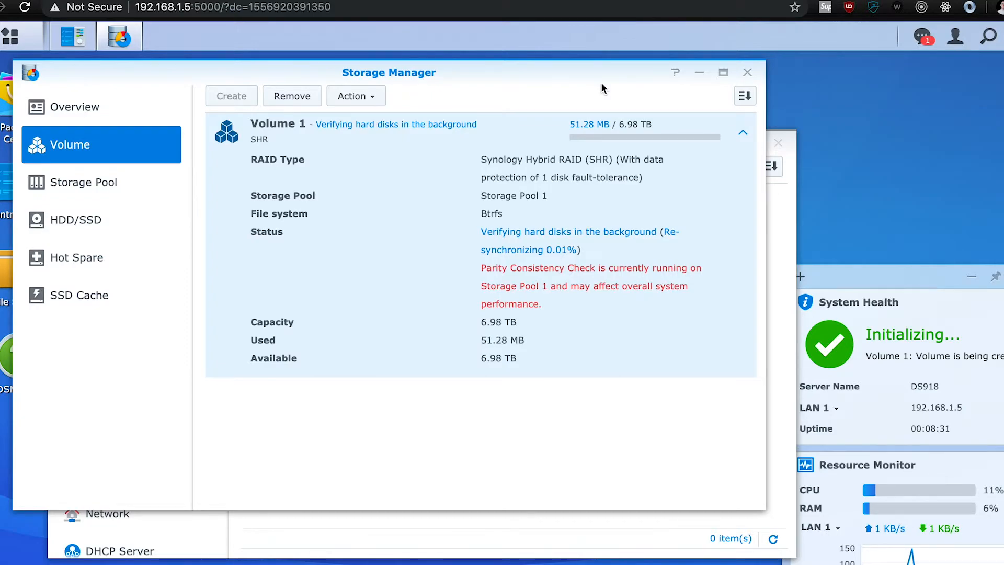
pyautogui.moveTo(186, 377)
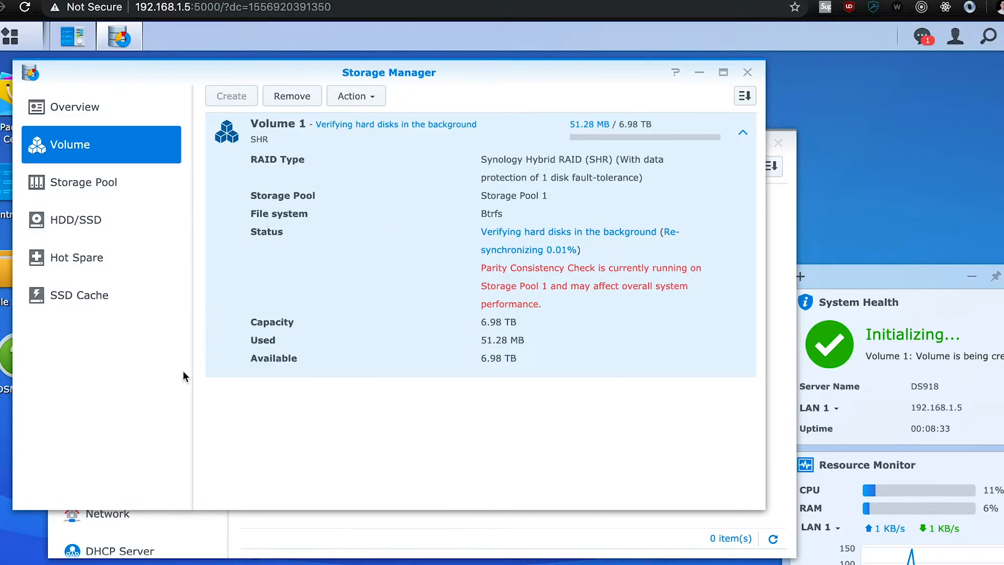